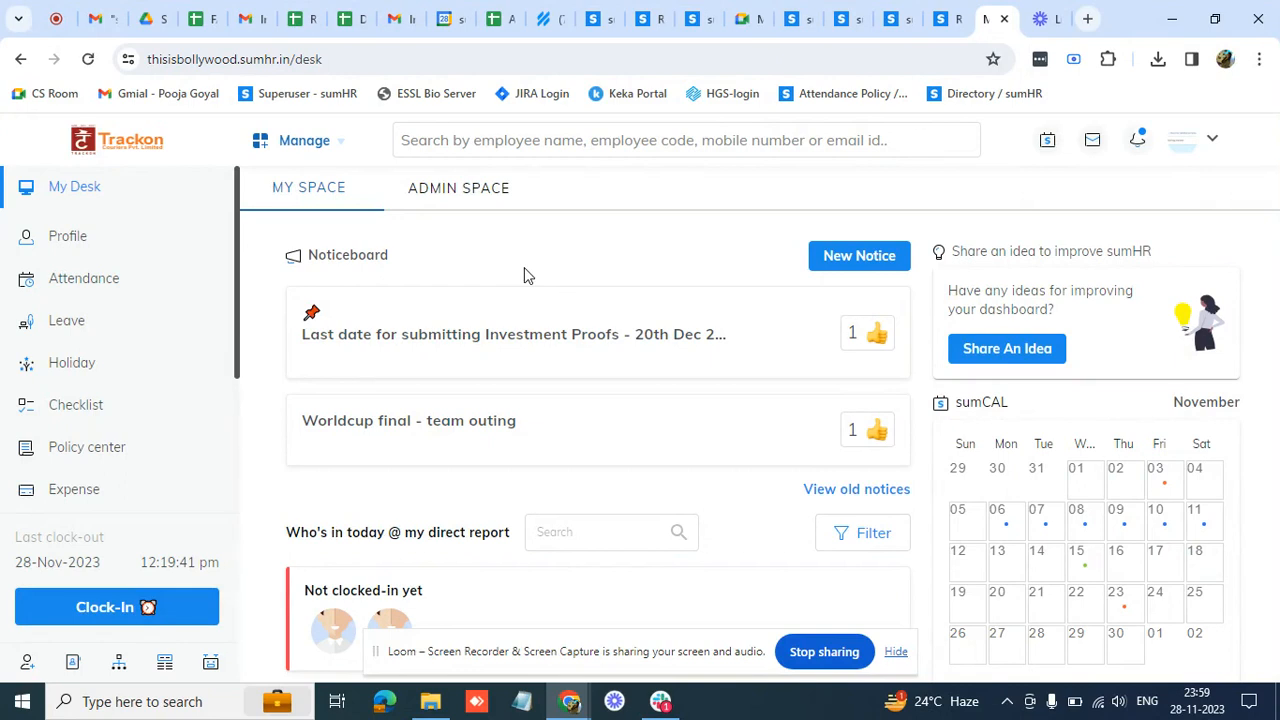
mouse_move(196, 262)
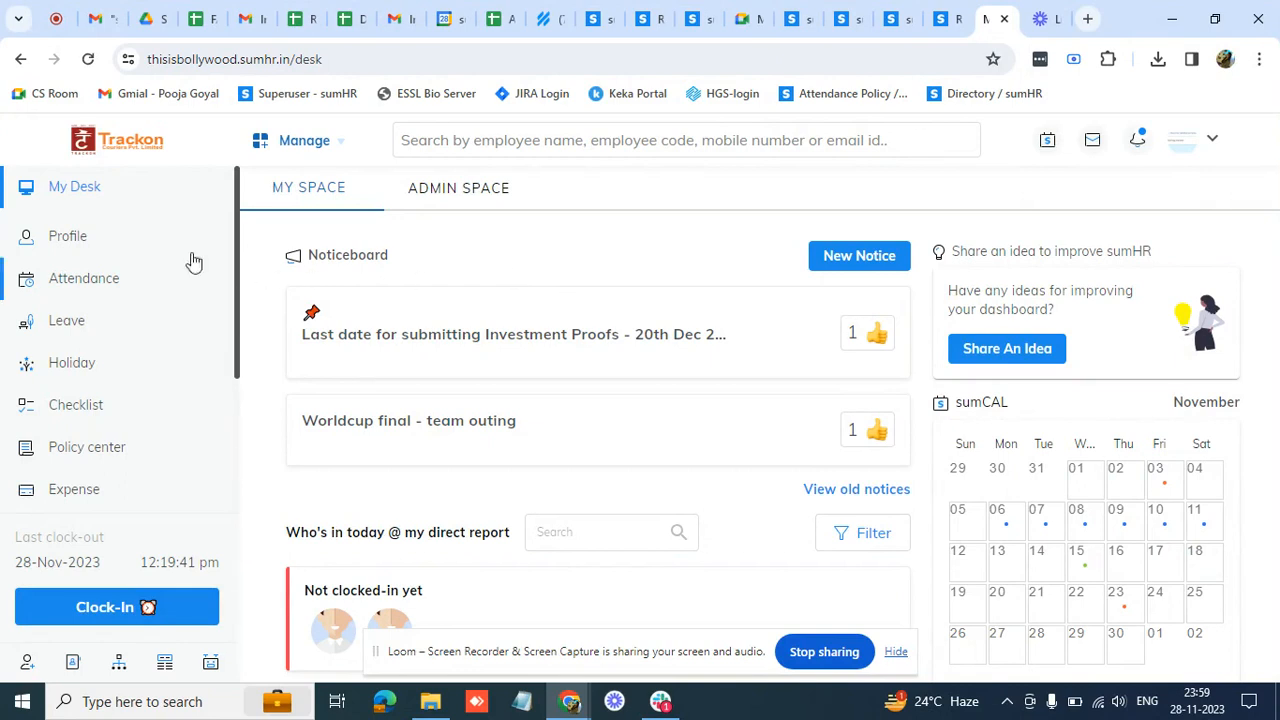
mouse_move(118, 288)
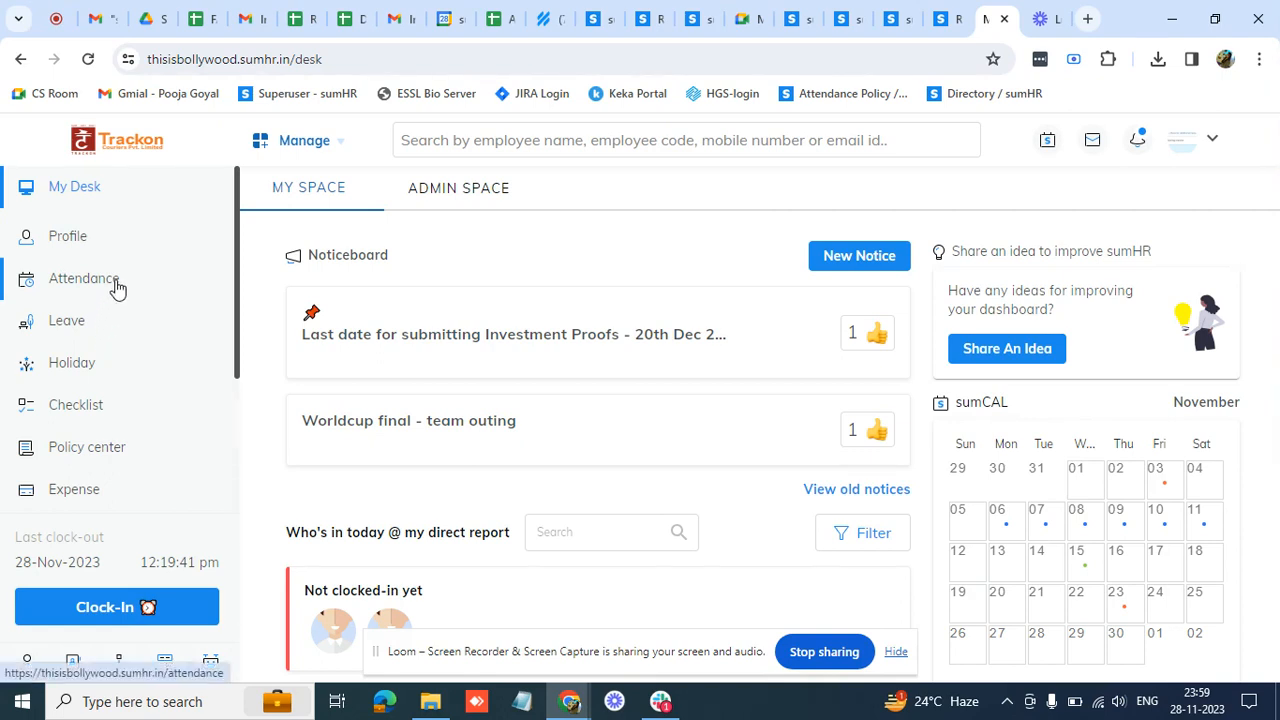
mouse_move(100, 278)
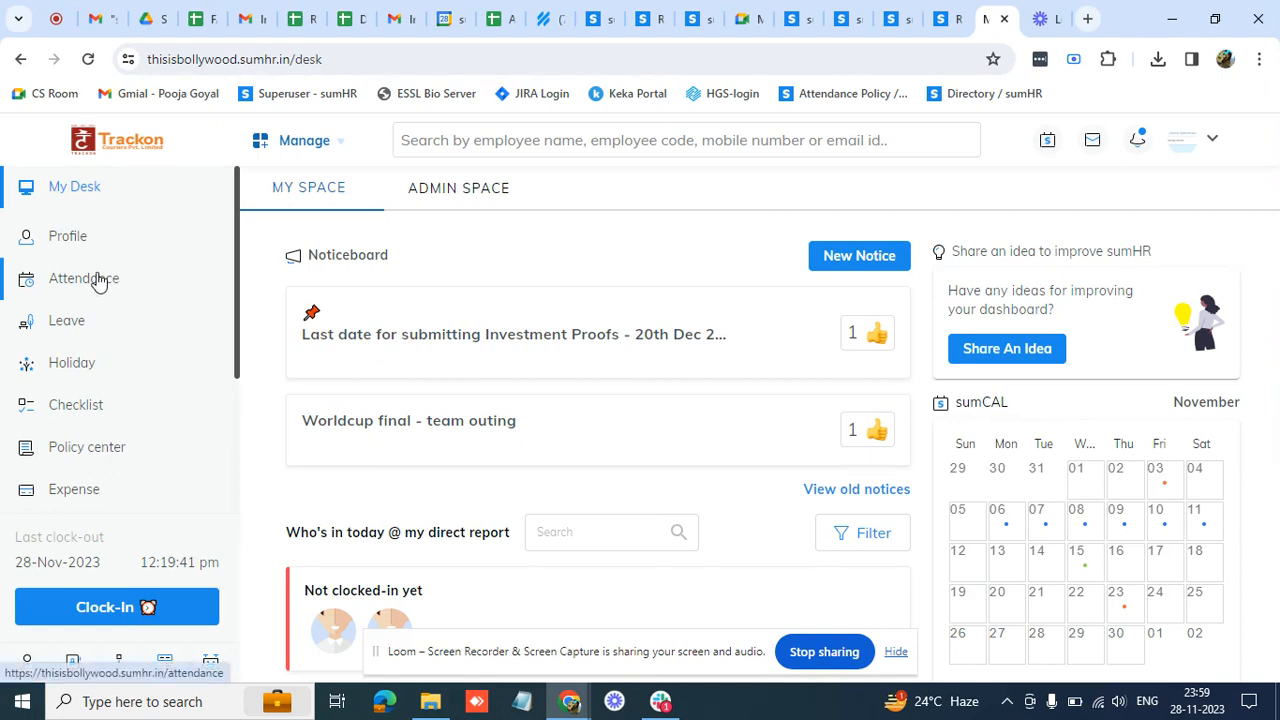
Show My Attendance from the sidebar and scroll through November 2023's daily entries
left_click(84, 278)
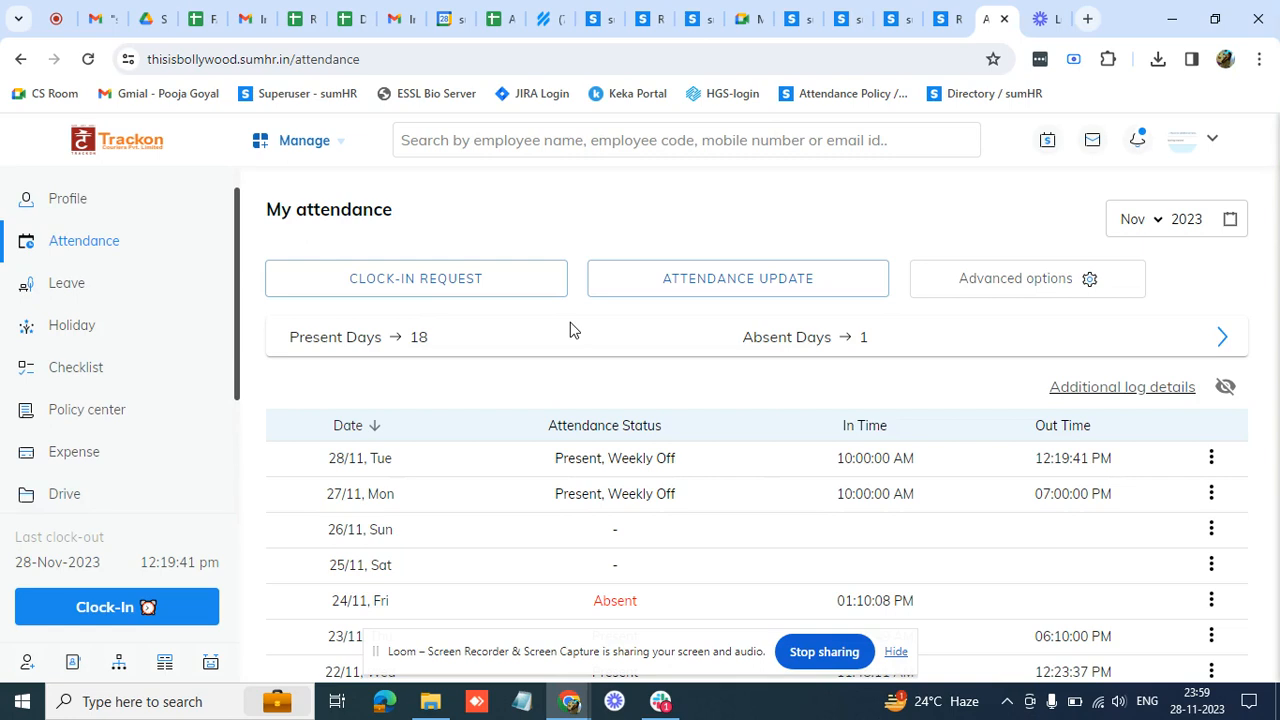
scroll("down", 3)
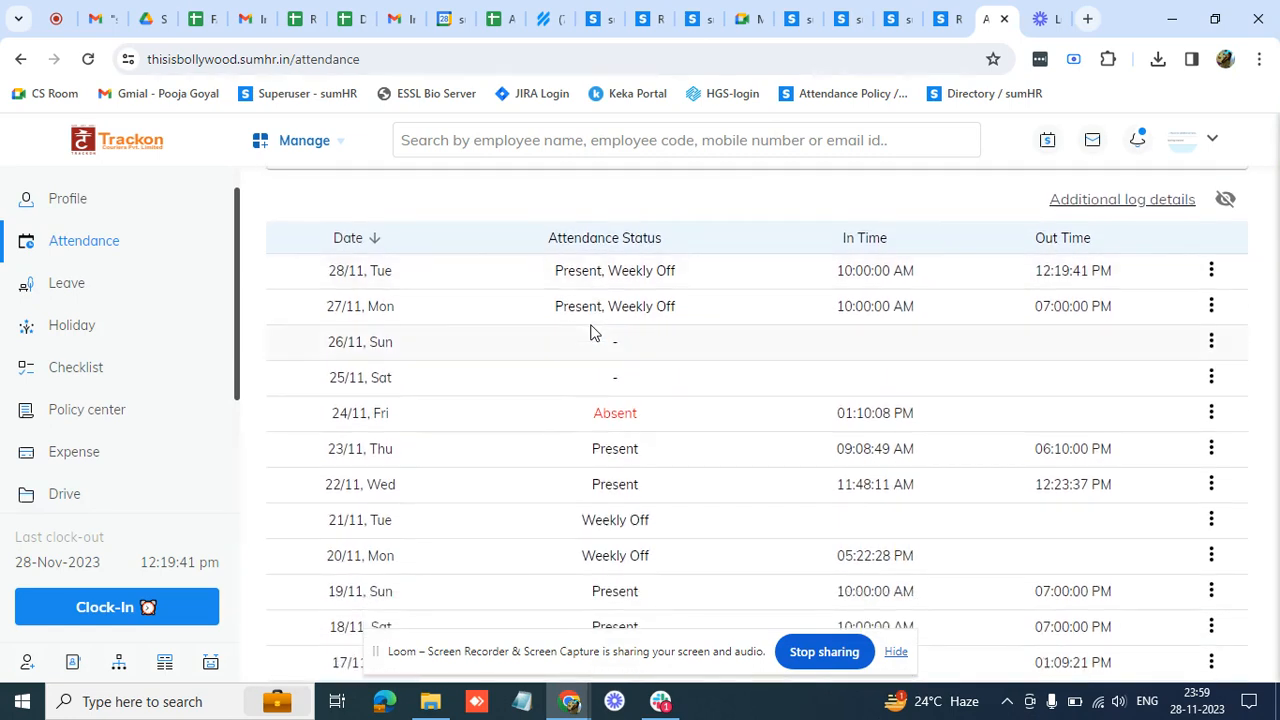
scroll("down", 3)
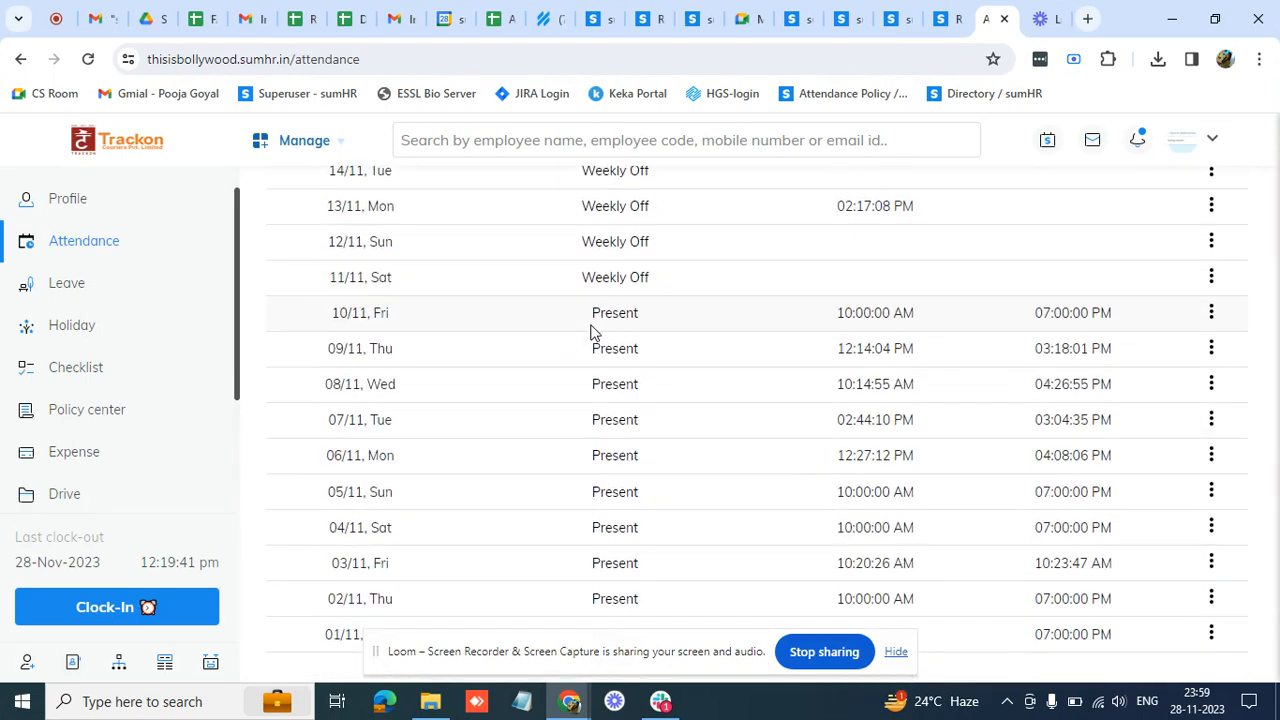
scroll("up", 3)
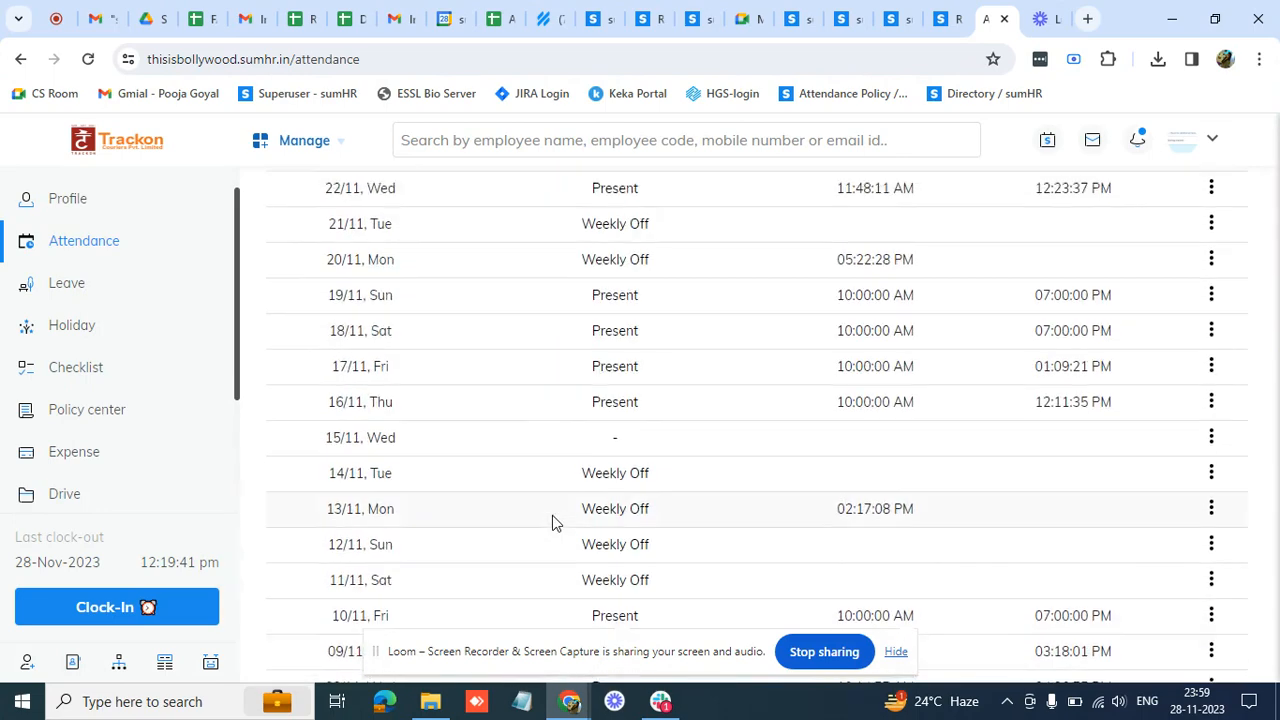
scroll("up", 3)
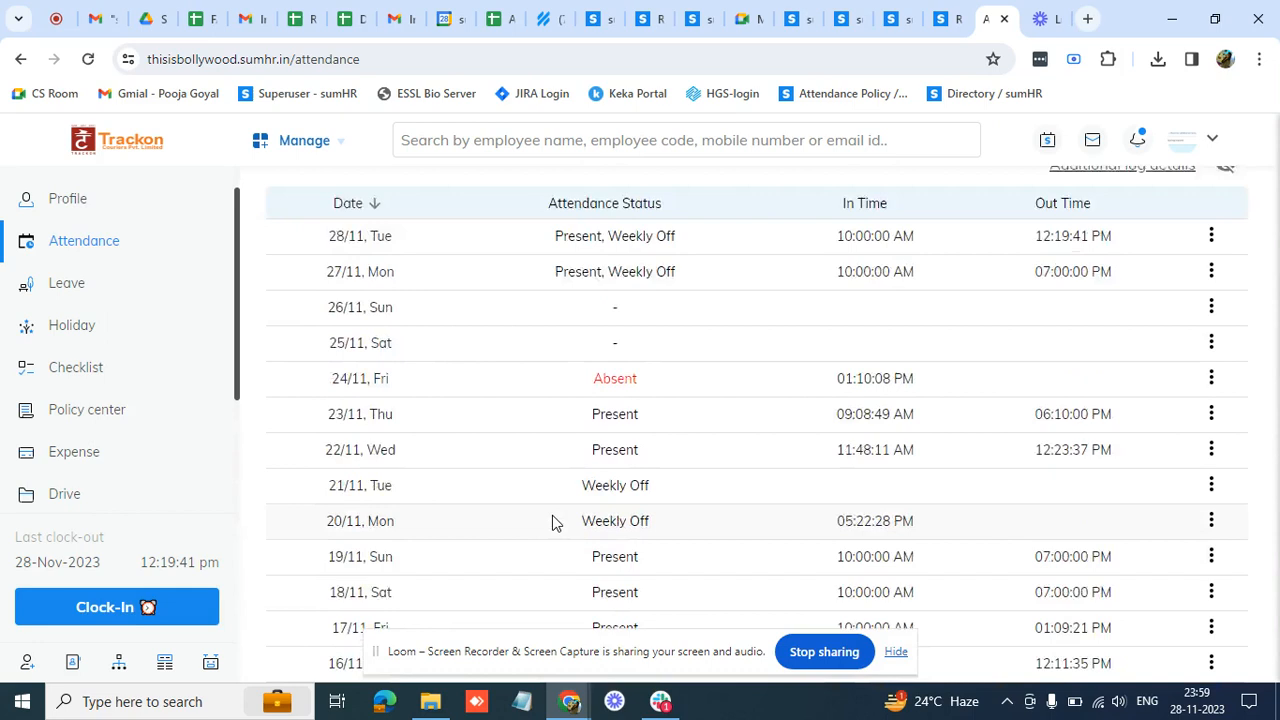
scroll("up", 3)
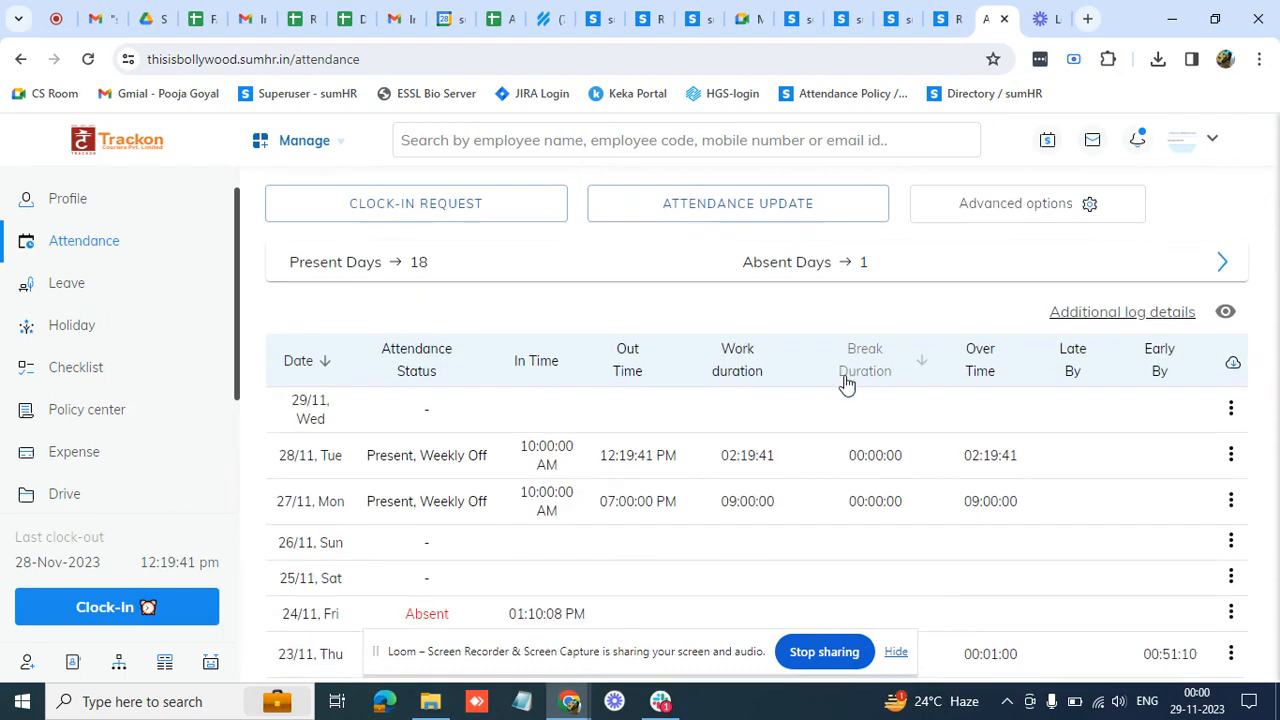
Review the expanded log with work duration, break, overtime, late-by and early-by columns
scroll("down", 3)
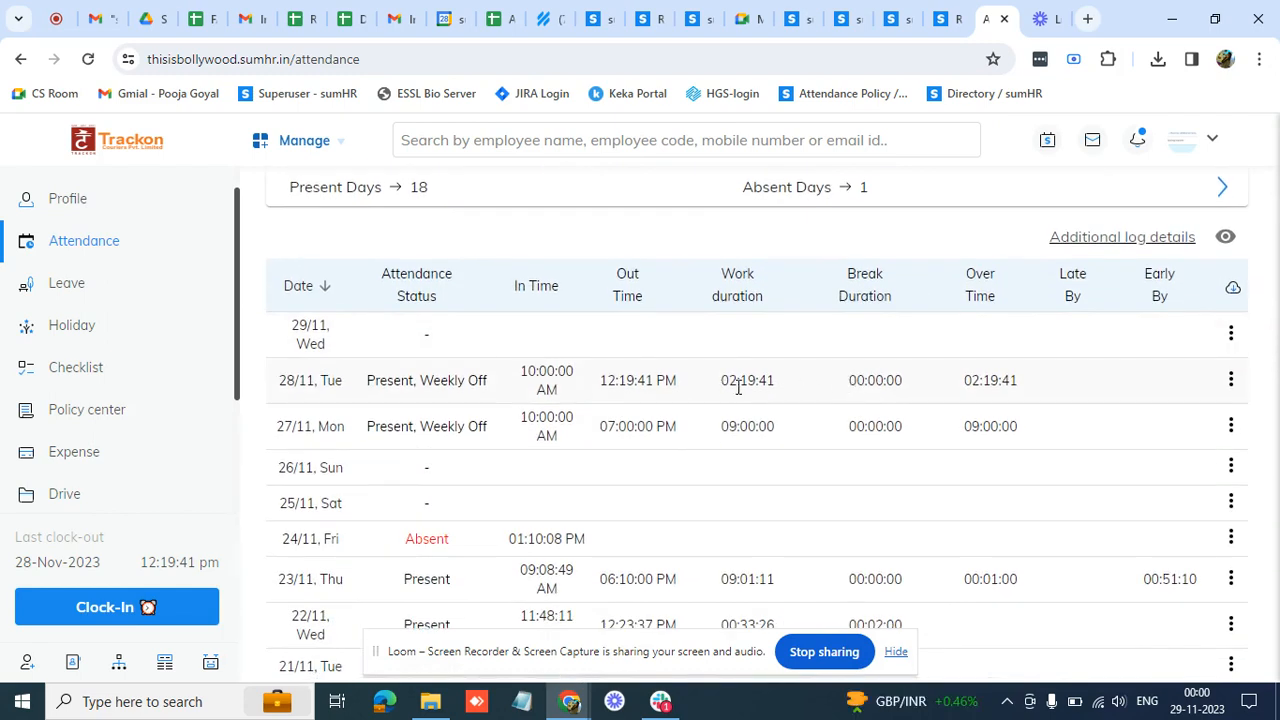
mouse_move(976, 404)
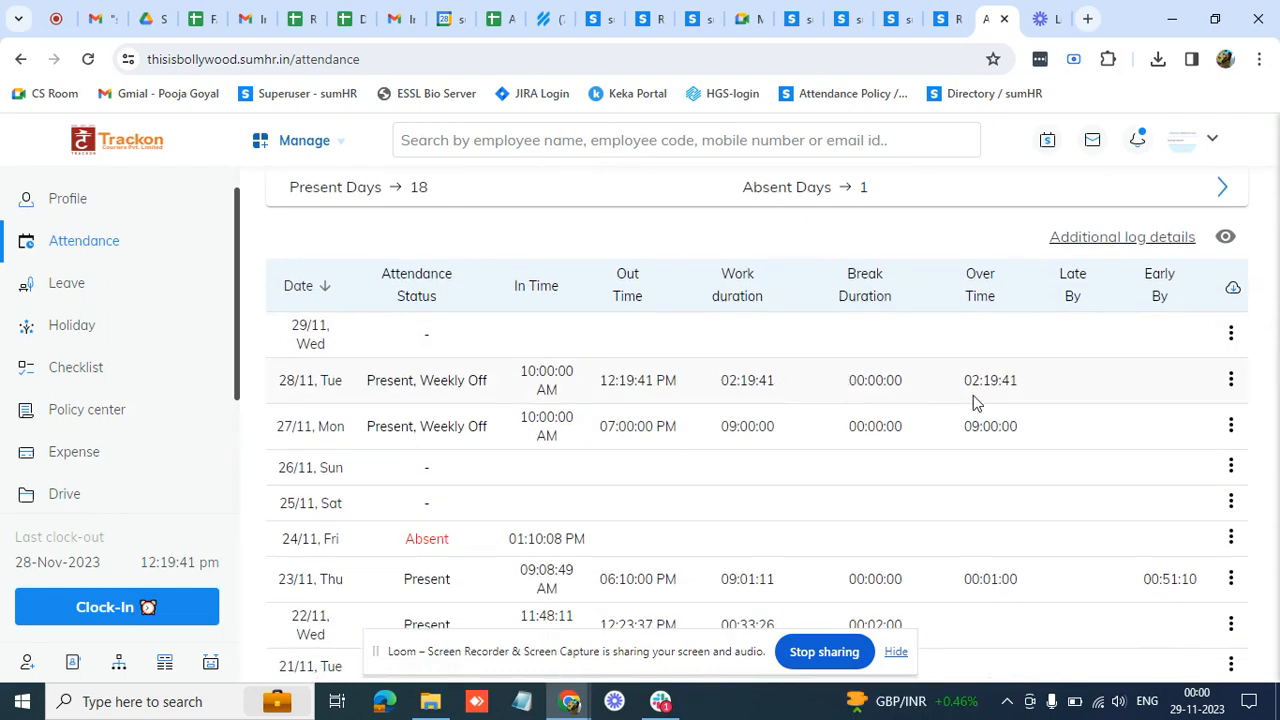
mouse_move(1090, 388)
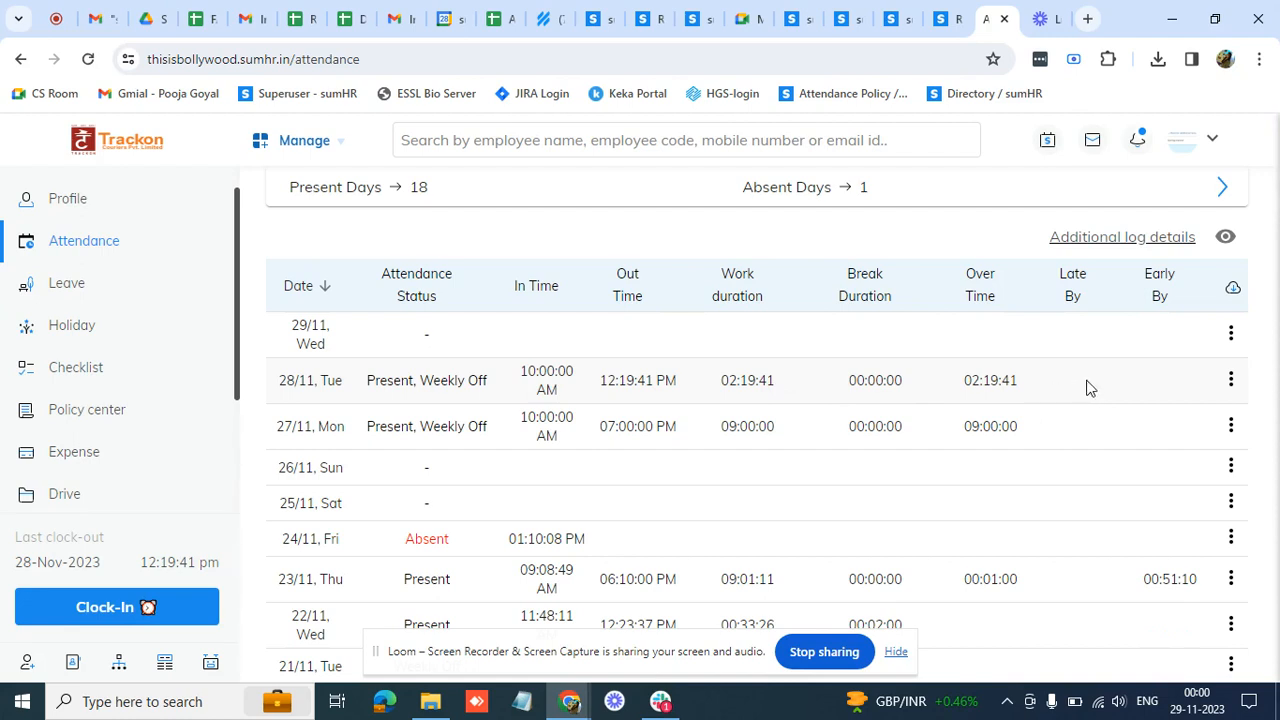
mouse_move(1170, 388)
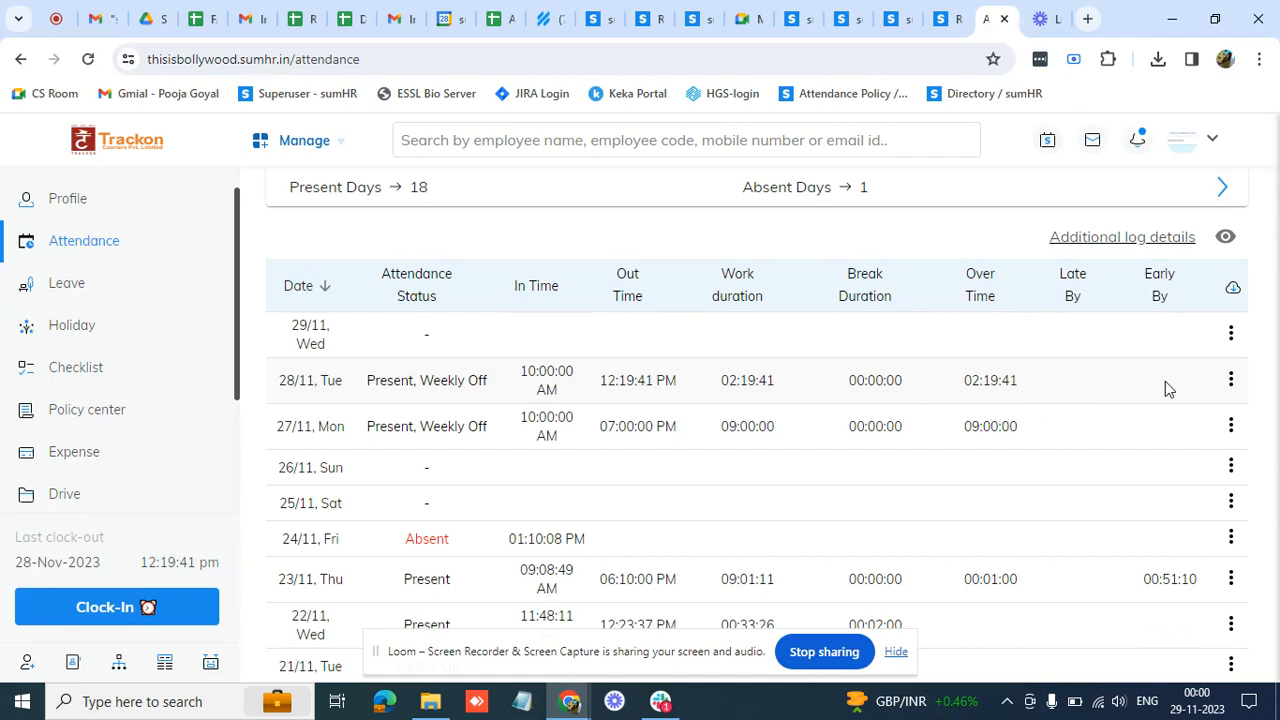
mouse_move(1136, 374)
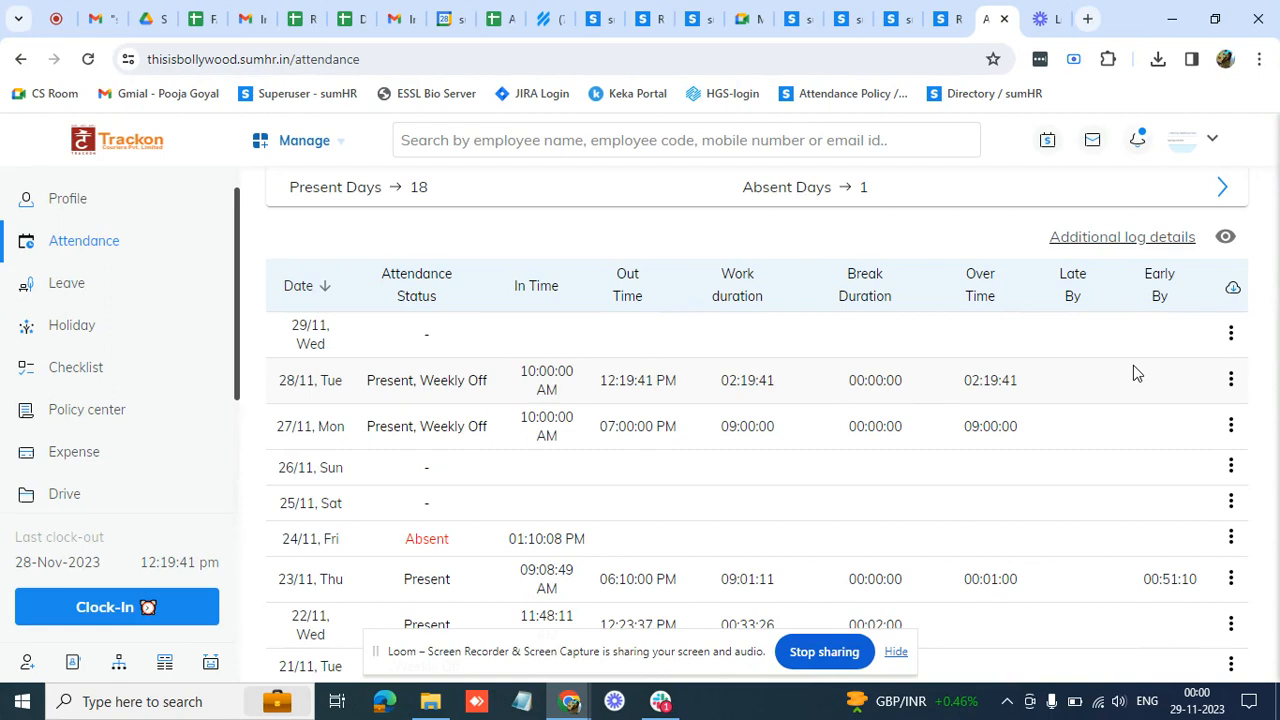
scroll("up", 3)
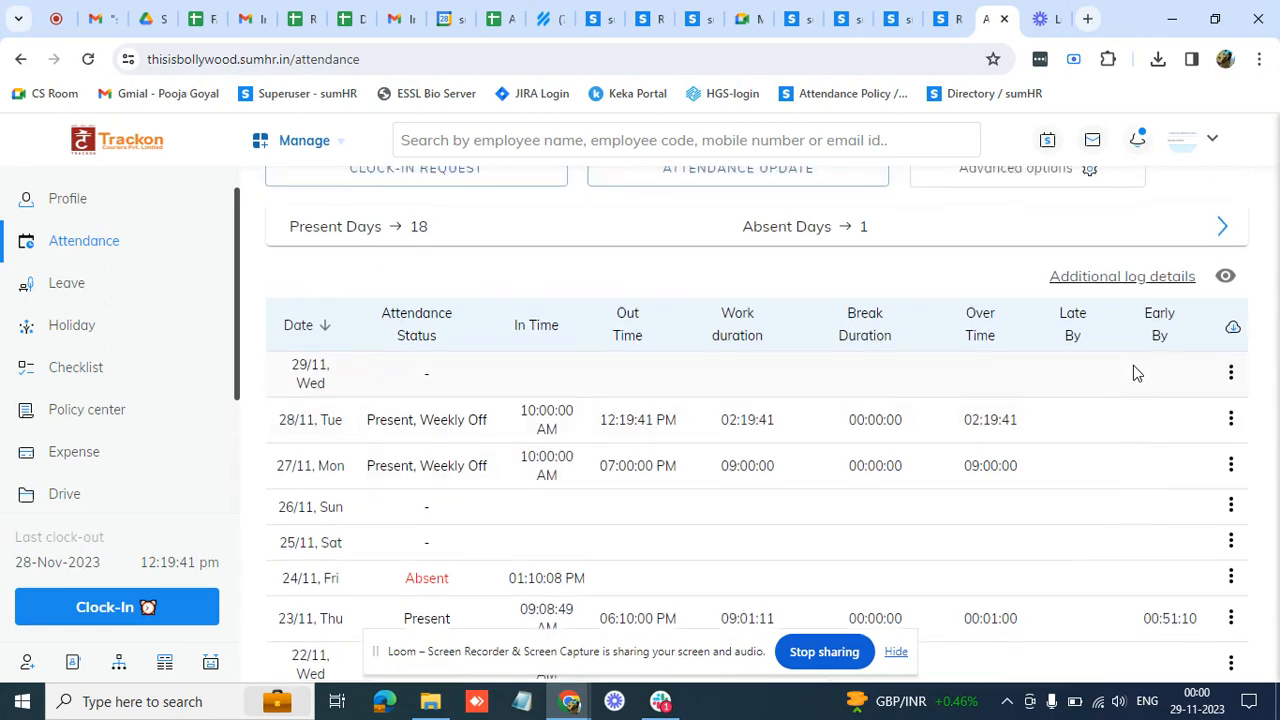
Switch the attendance log to October 2023 via the month/year picker and review it
left_click(1186, 218)
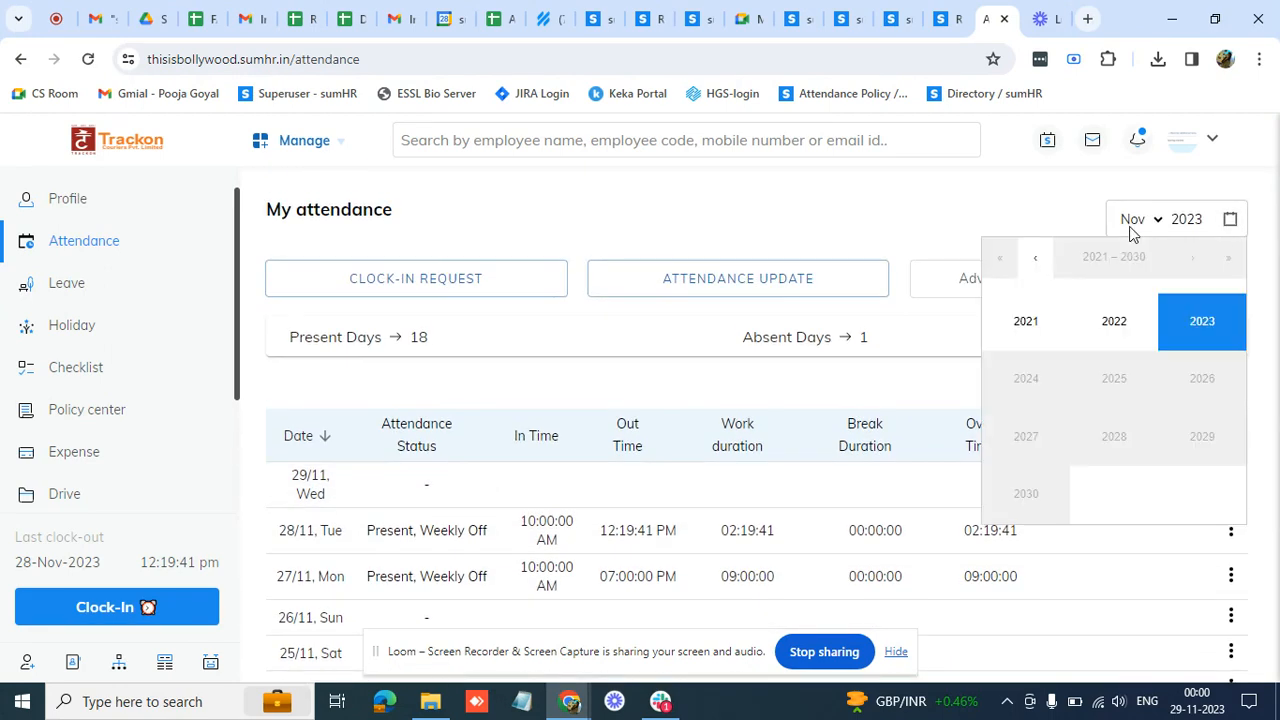
left_click(1200, 320)
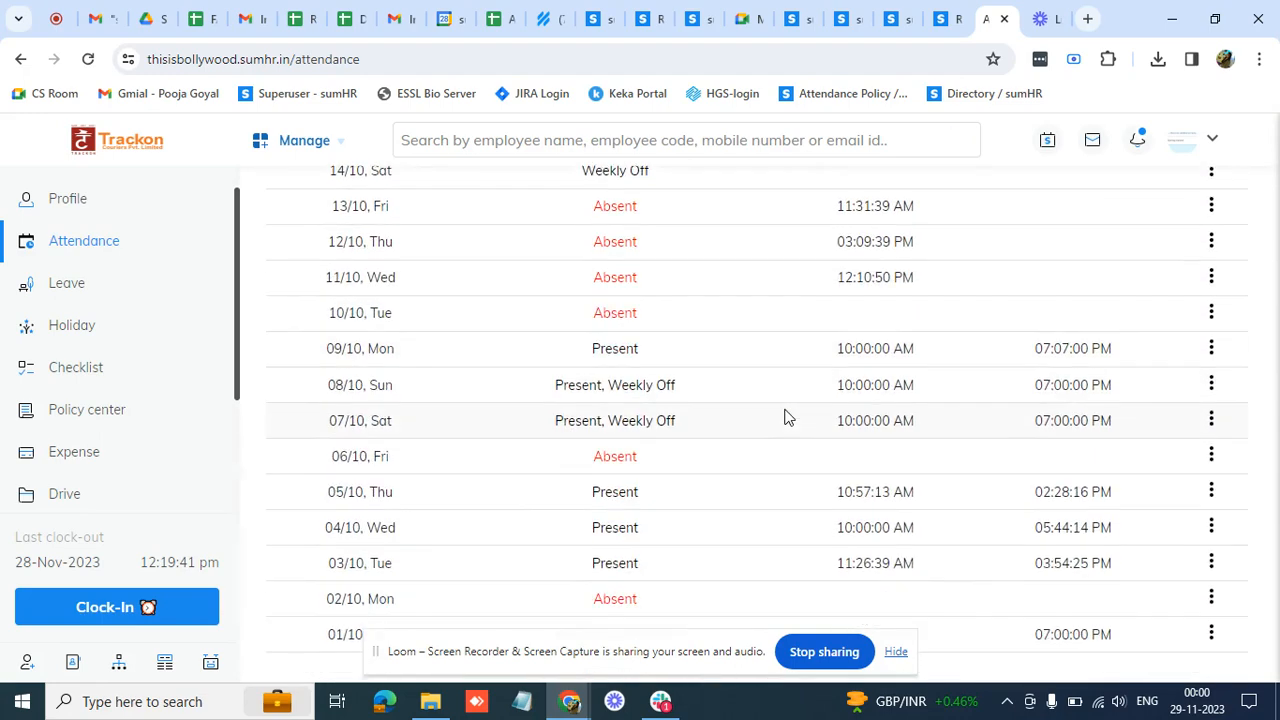
scroll("up", 3)
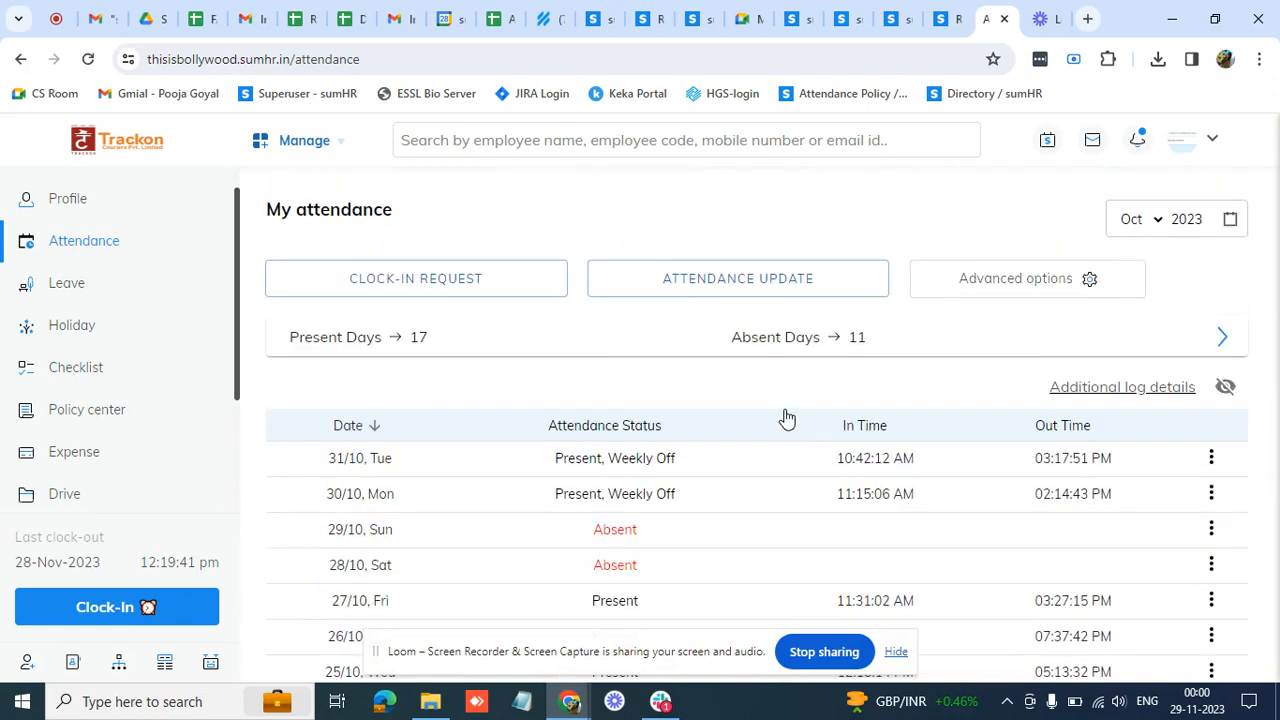
mouse_move(824, 612)
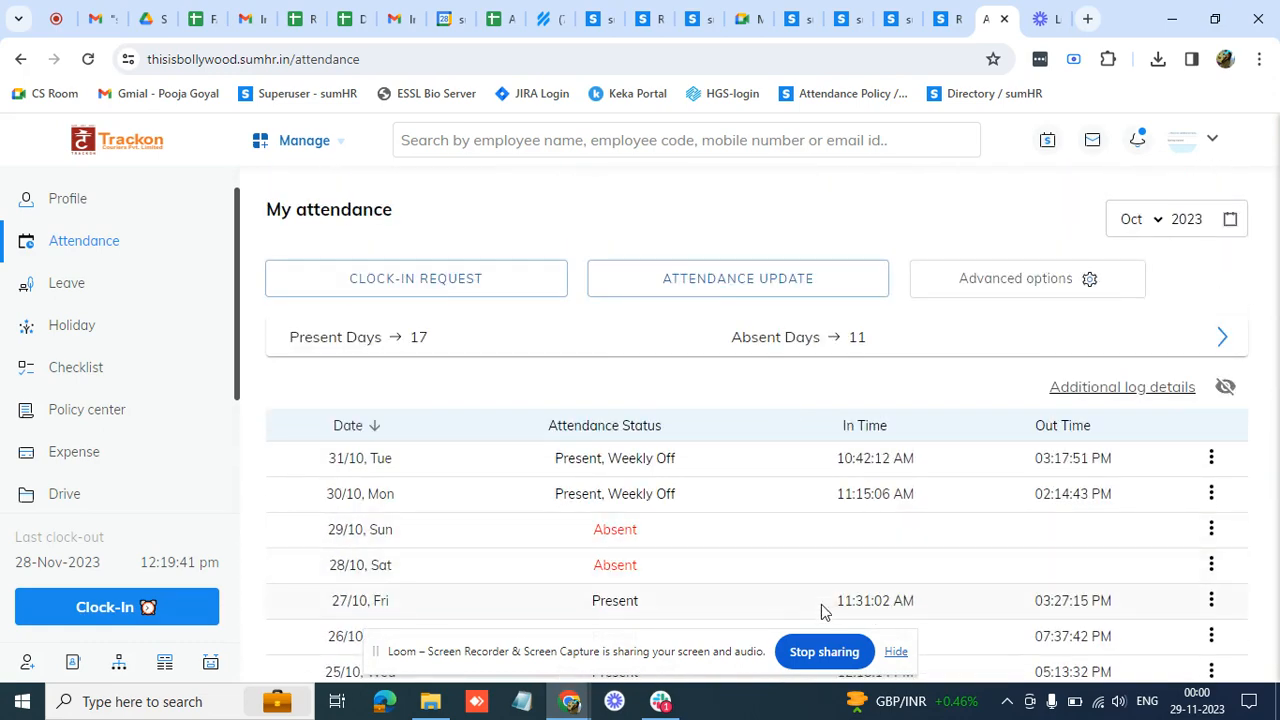